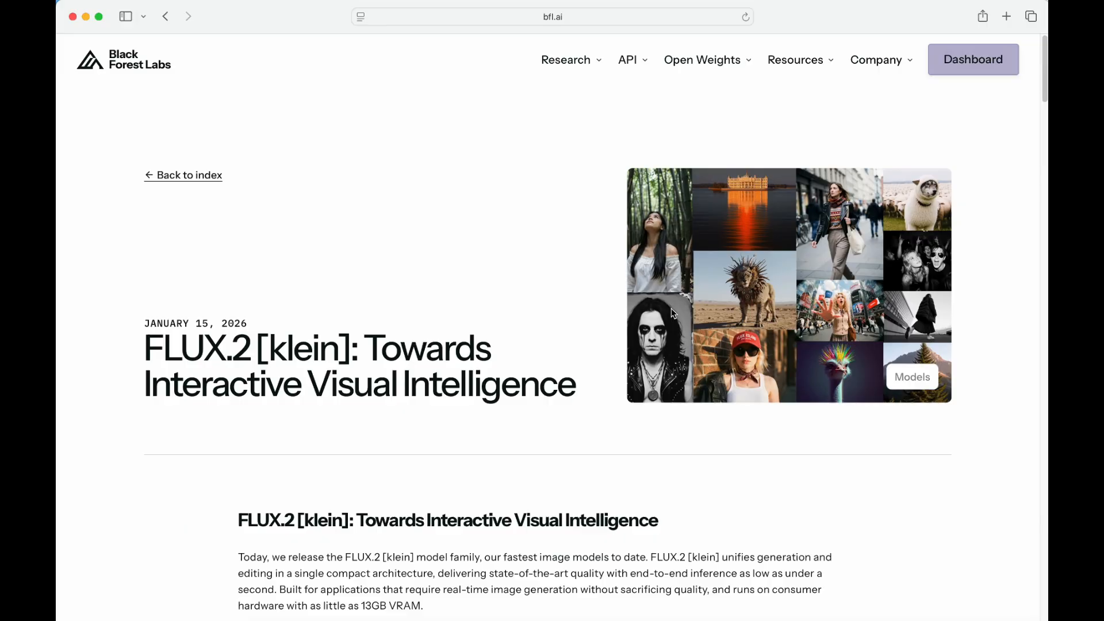
Update the ComfyUI code in the comfyui_env terminal with git pull.
scroll(down, 3)
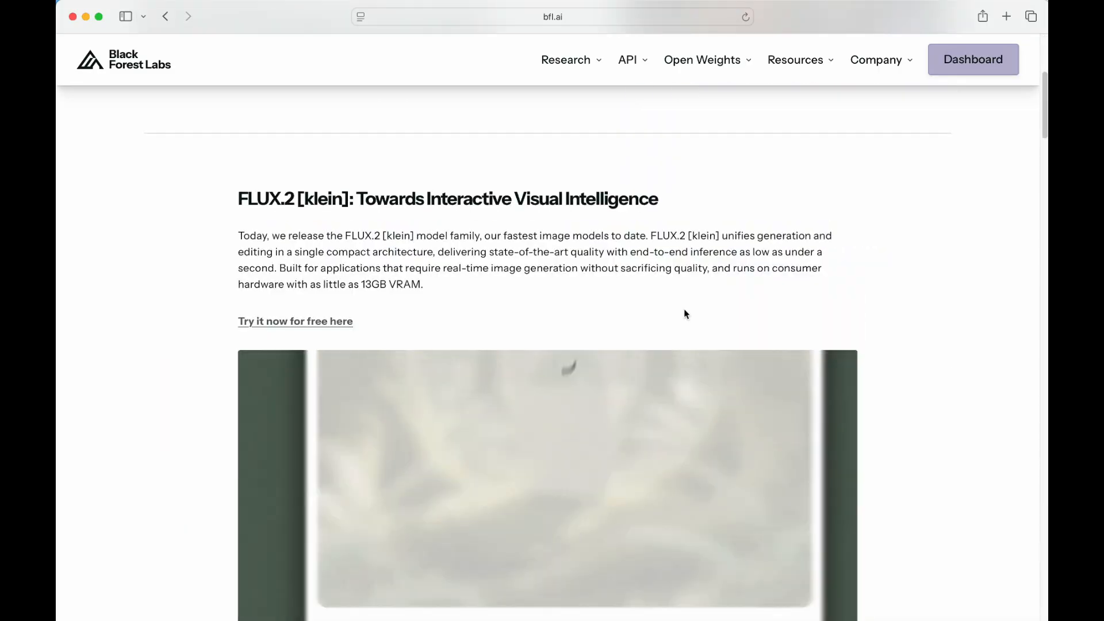
scroll(down, 3)
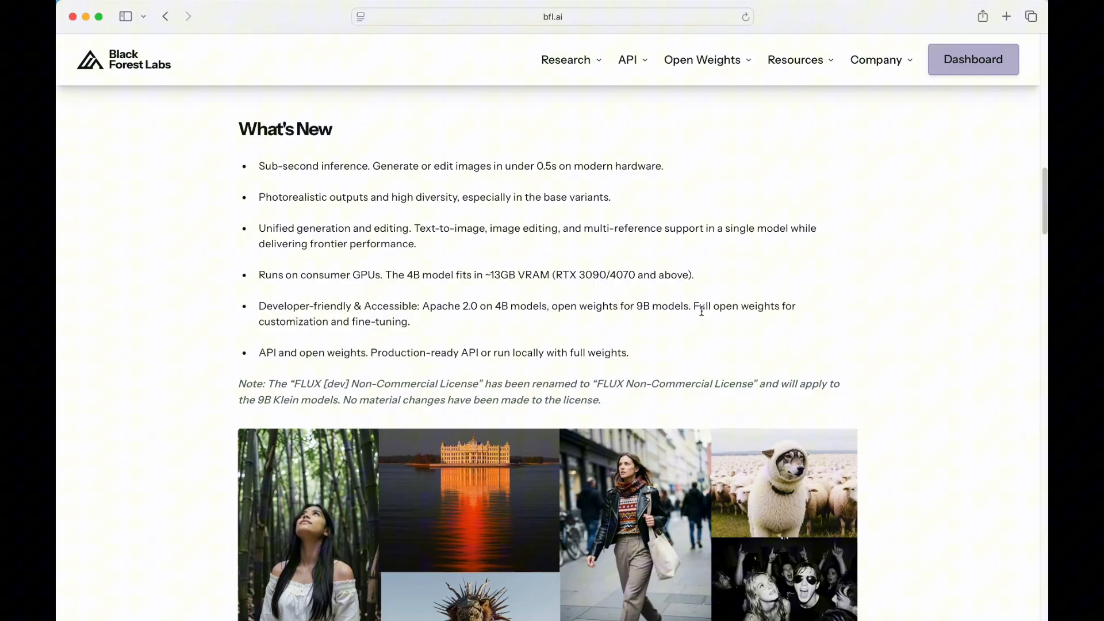
scroll(down, 3)
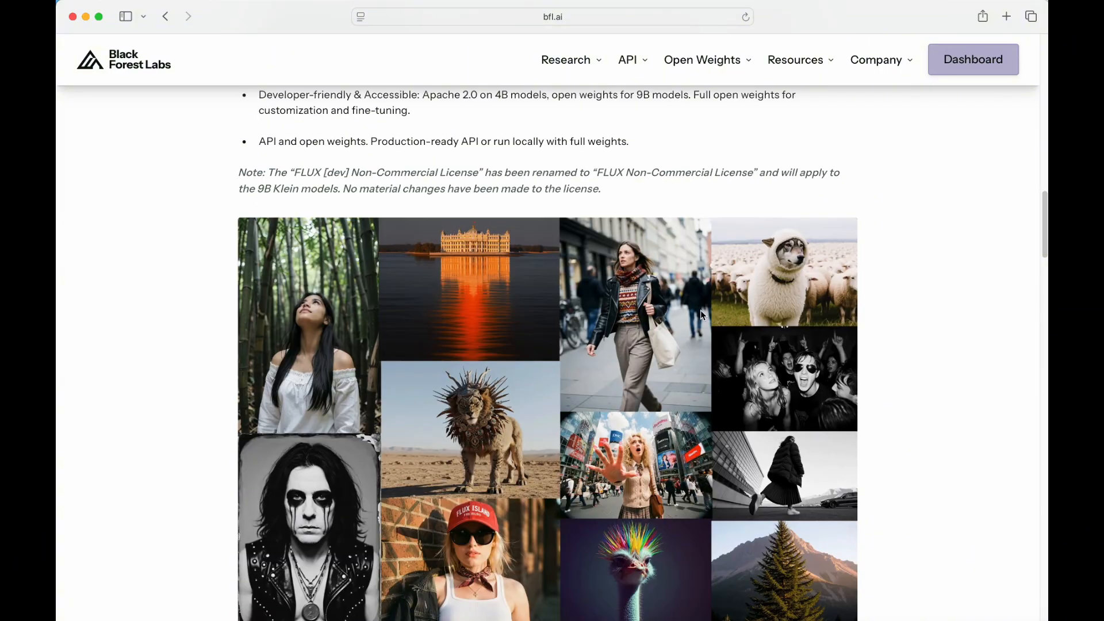
scroll(down, 3)
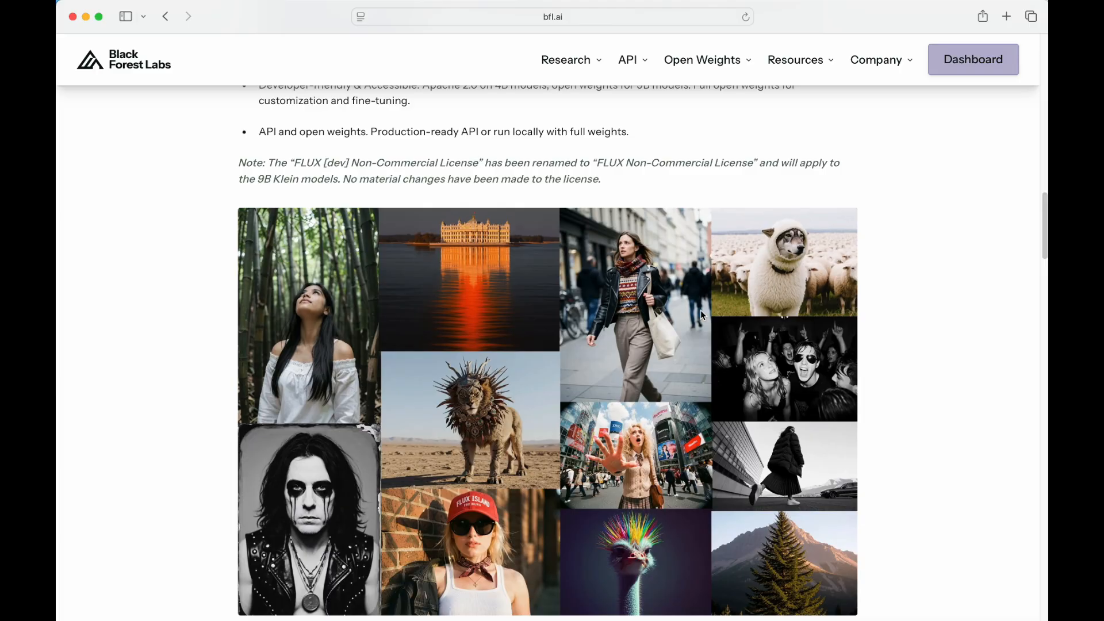
scroll(down, 3)
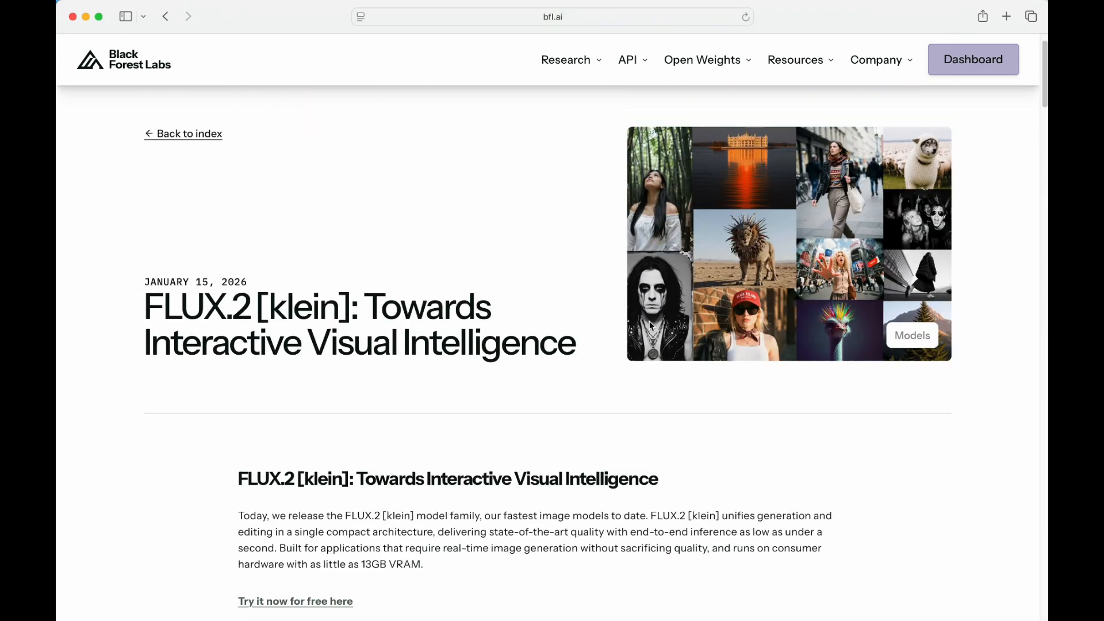
click(912, 336)
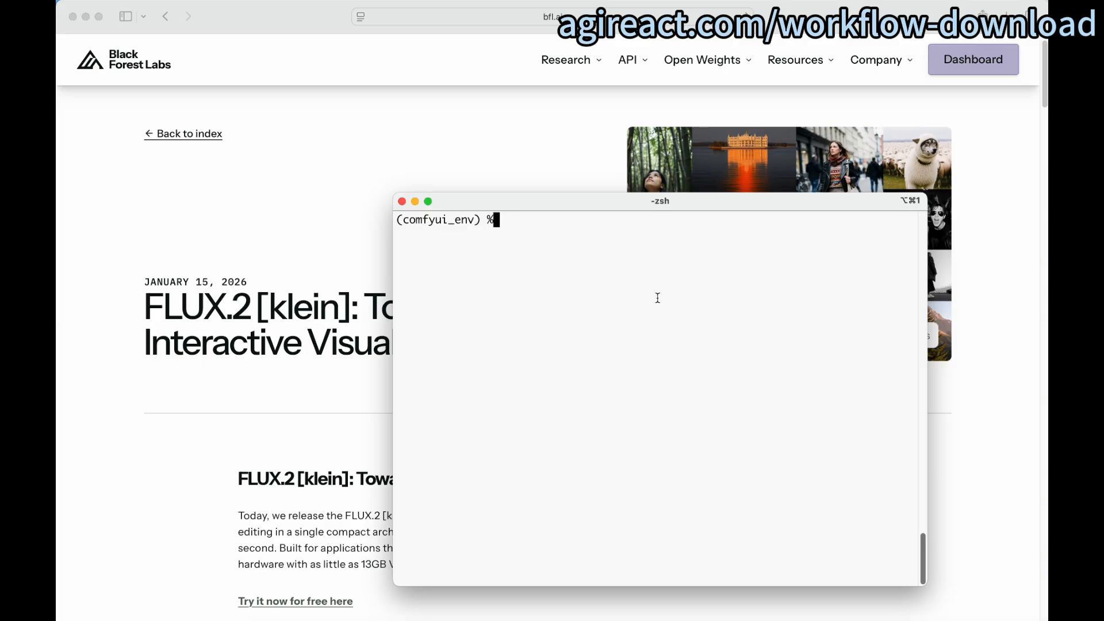
text(git pull)
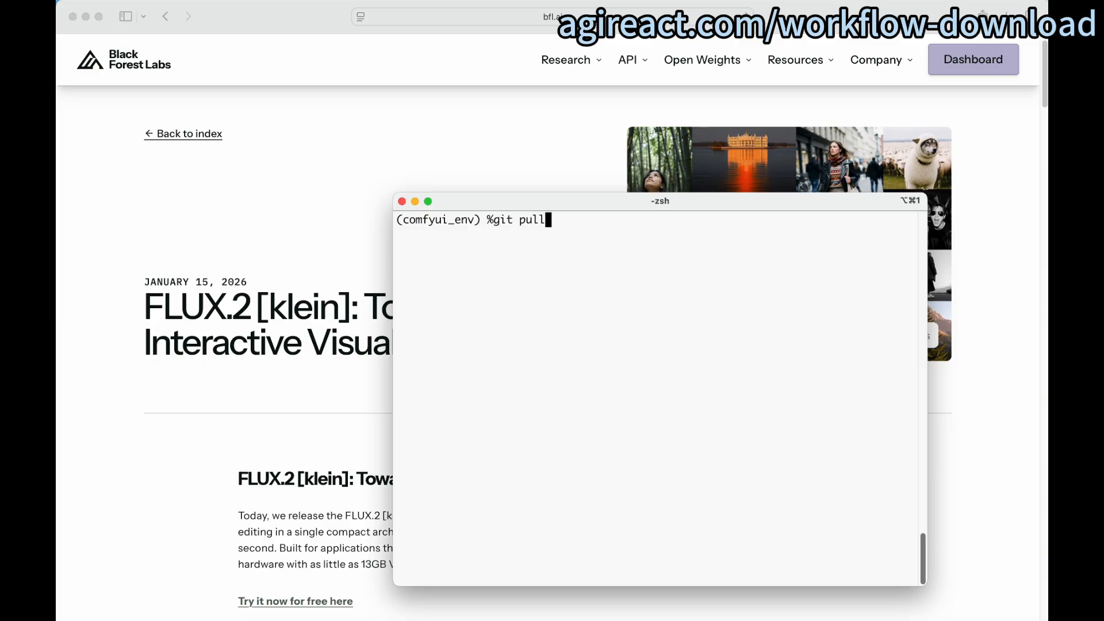
key(Enter)
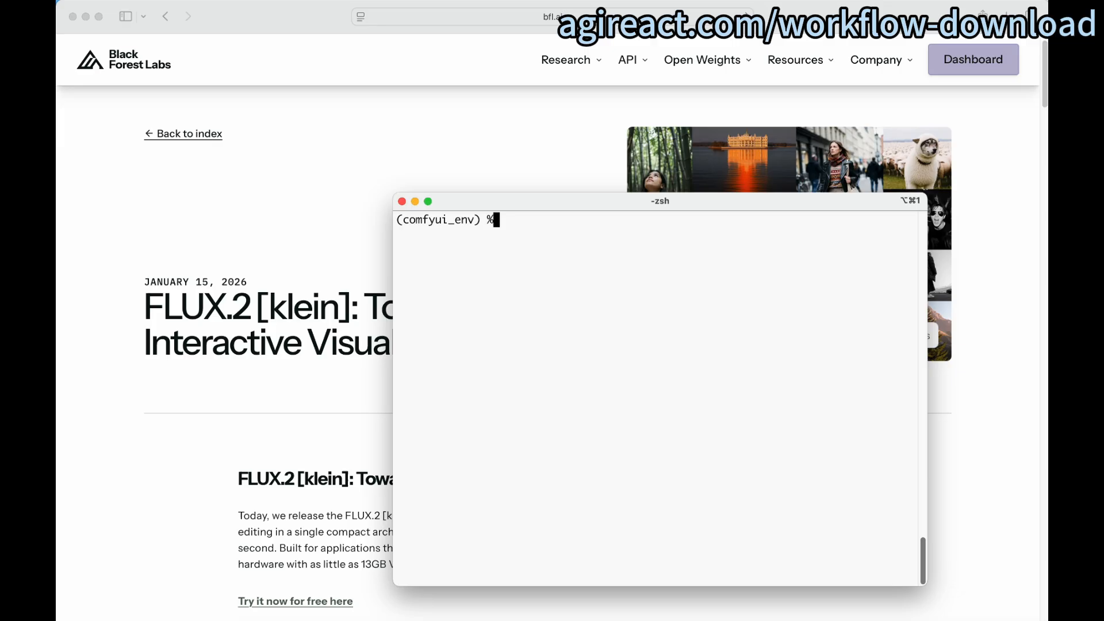
Install requirements.txt with pip and launch the server with python main.py.
text(pip)
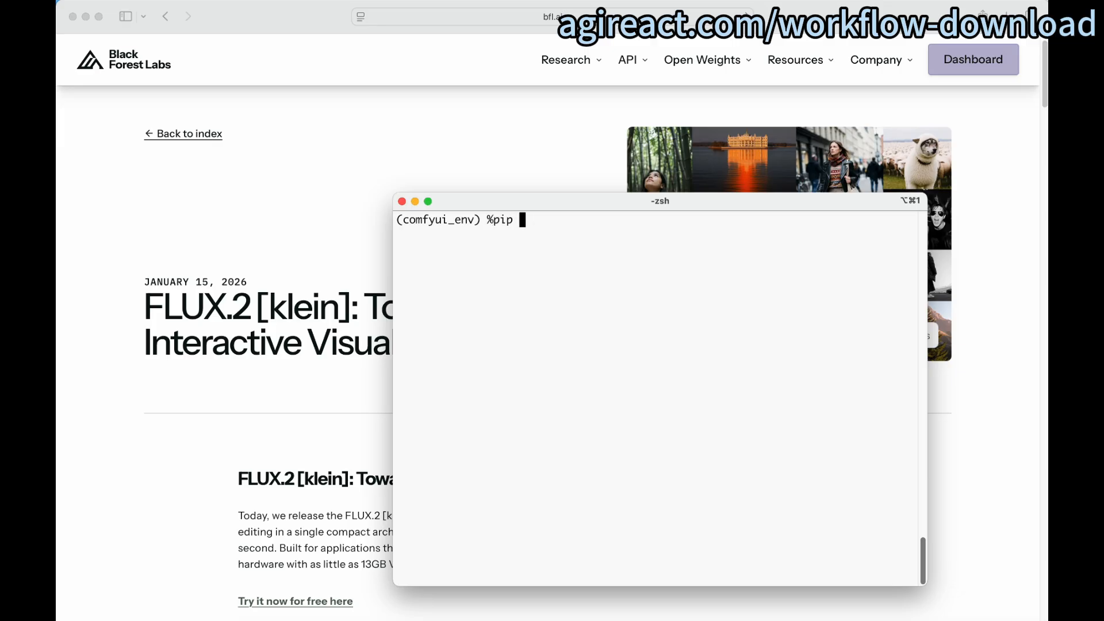
text(install -)
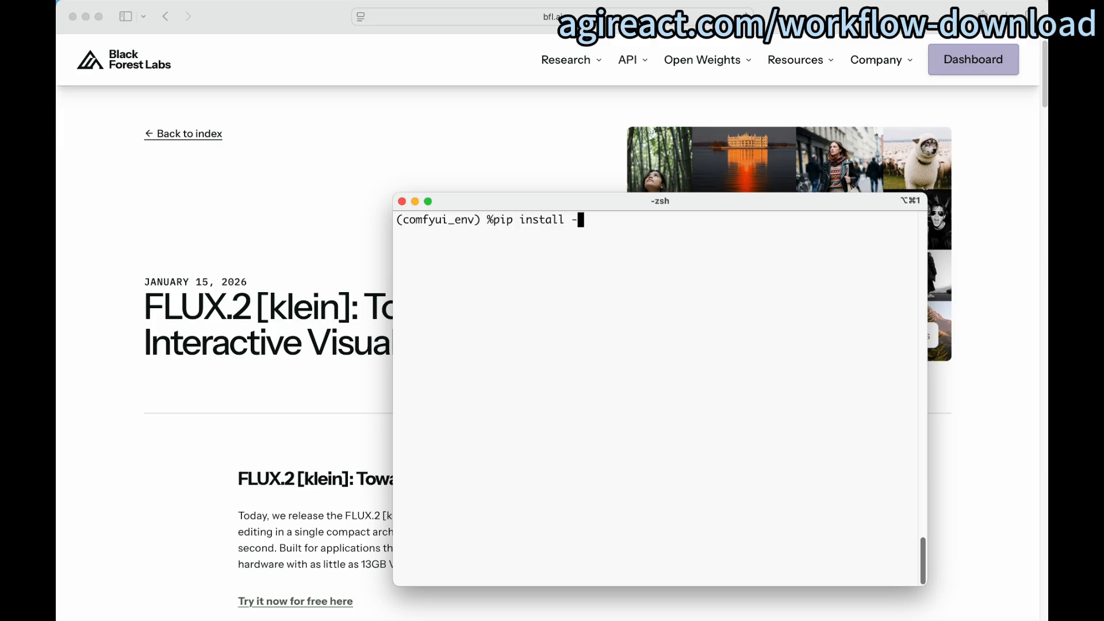
text(r requ)
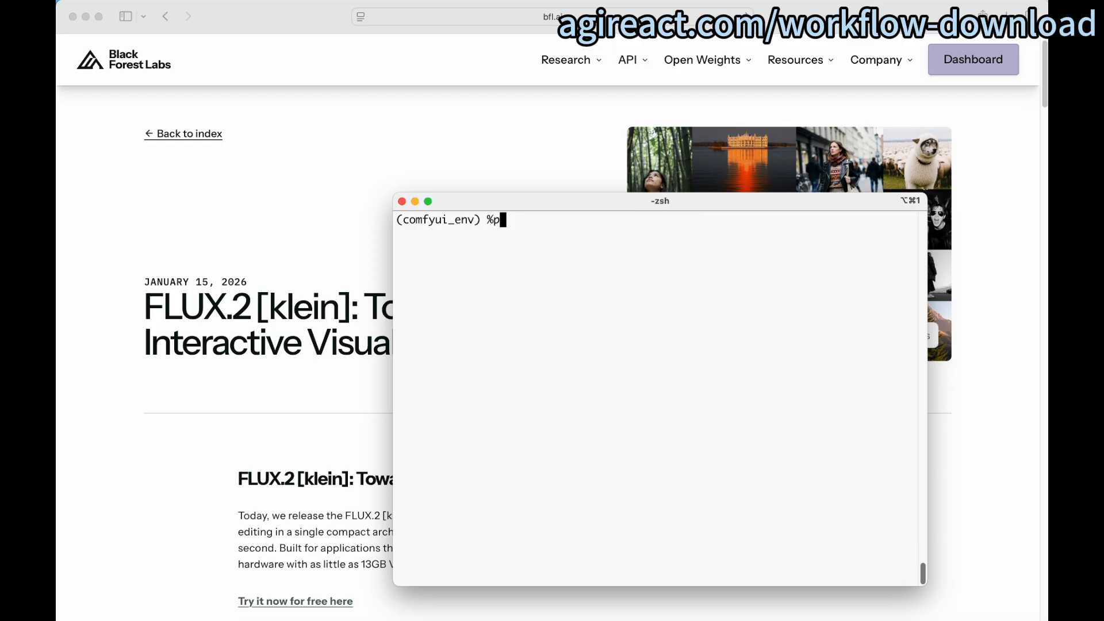
text(ython mai)
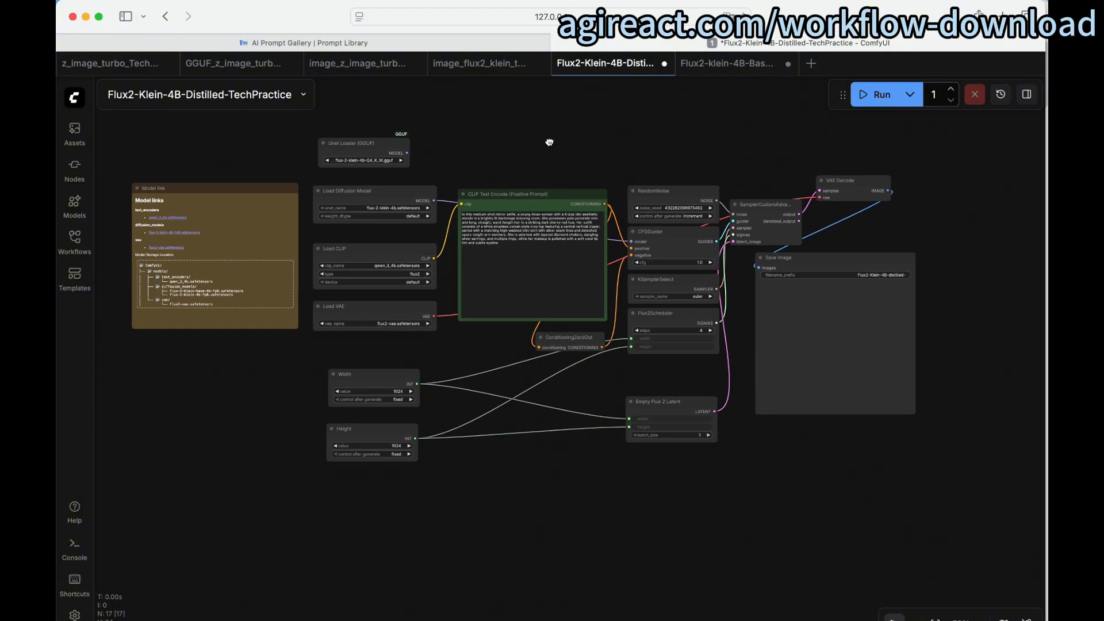
Shift the Flux2-Klein-4B-Distilled-TechPractice graph slightly left on the canvas.
drag(549, 143, 504, 137)
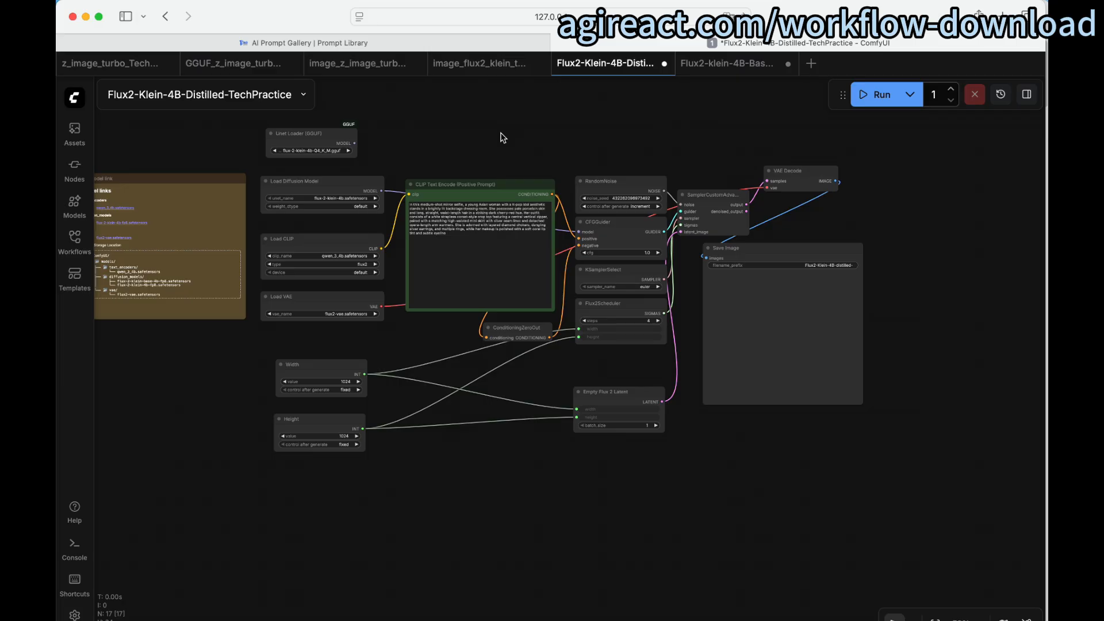
mouse_move(487, 146)
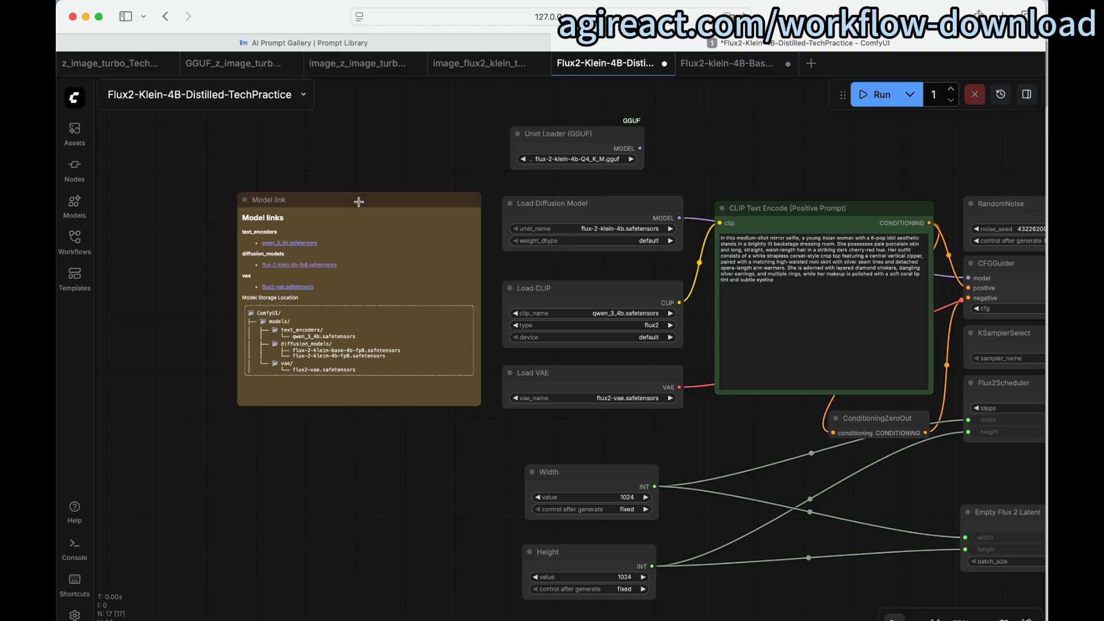
mouse_move(386, 364)
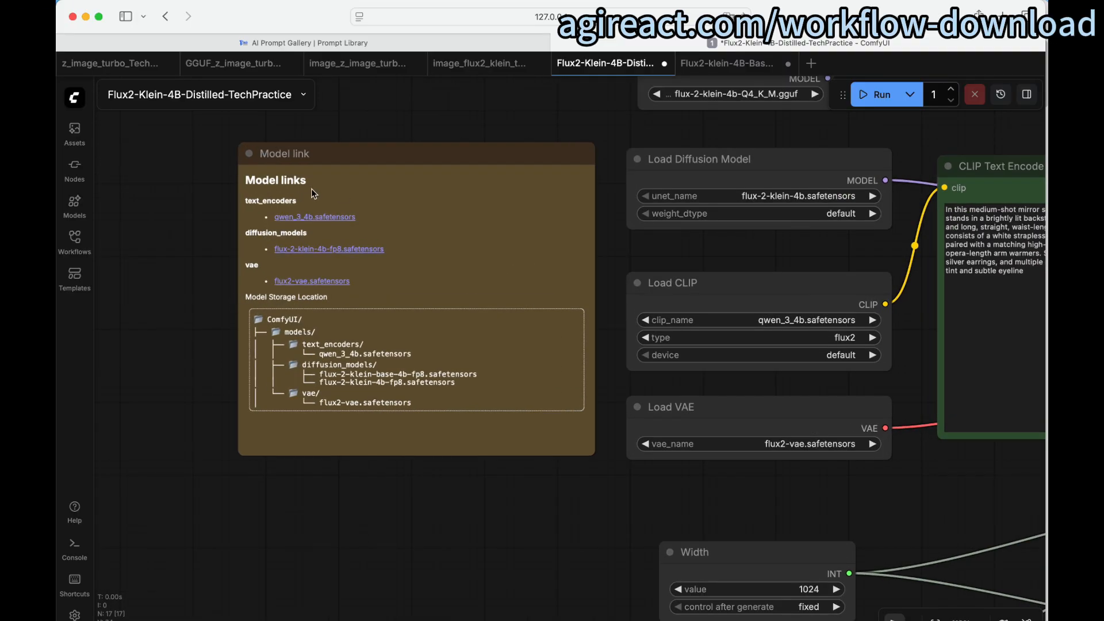
mouse_move(334, 205)
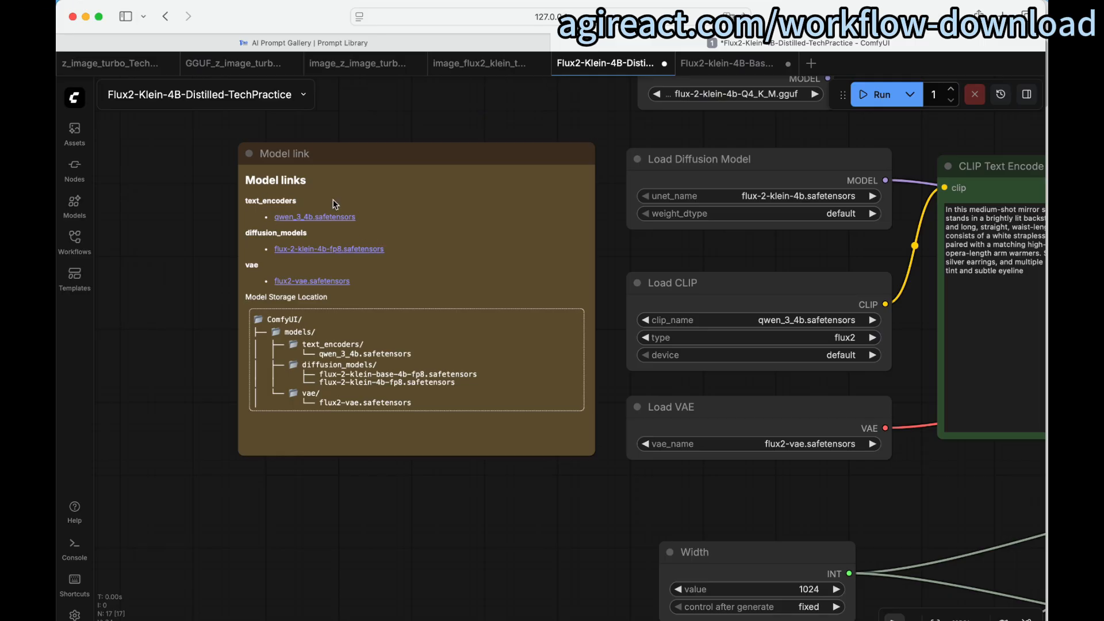
mouse_move(342, 326)
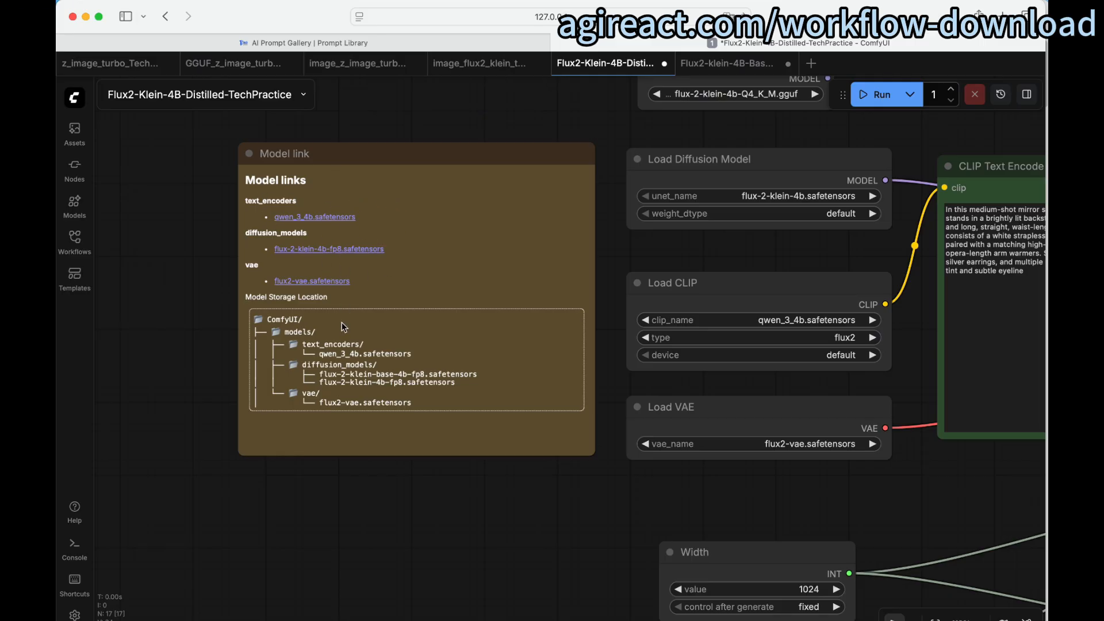
mouse_move(386, 291)
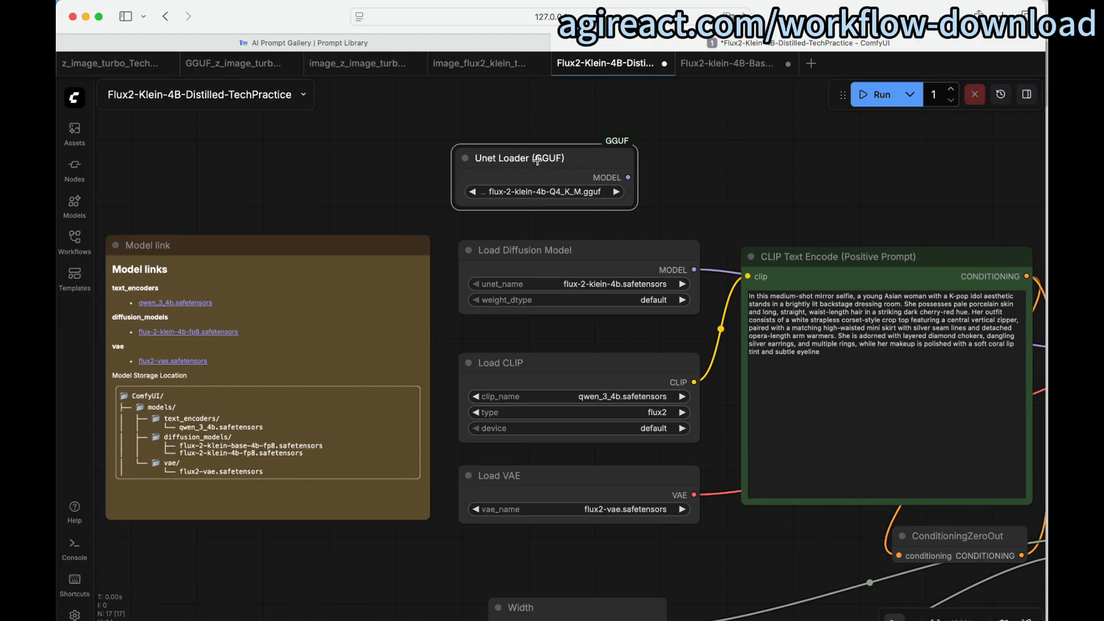
Select the Unet Loader (GGUF) node loading flux-2-klein-4b-Q4_K_M.gguf.
click(536, 158)
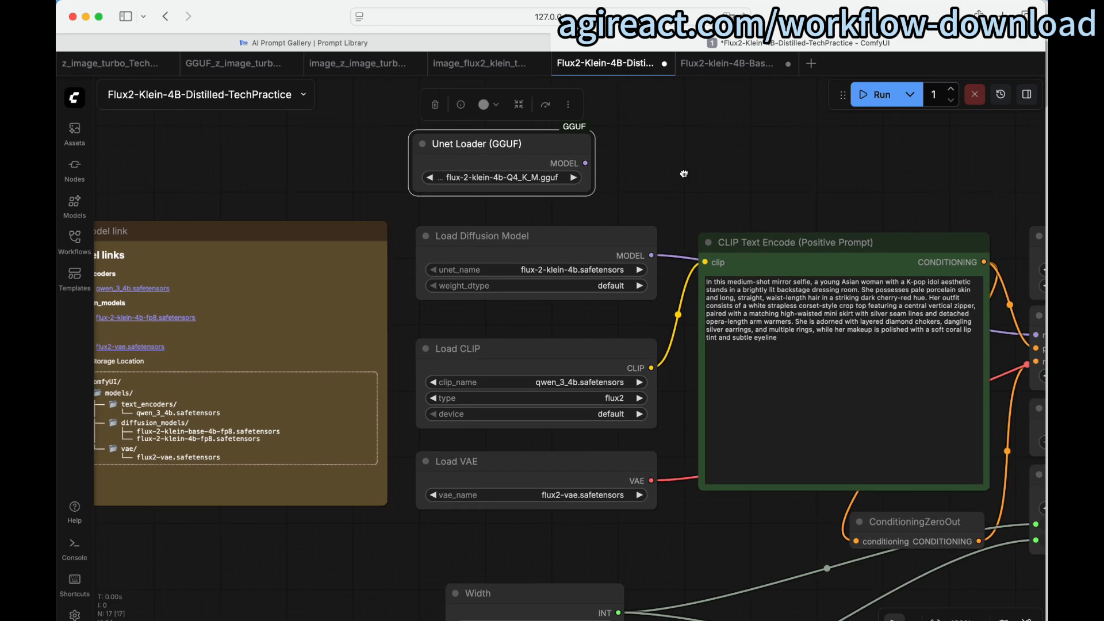
mouse_move(538, 148)
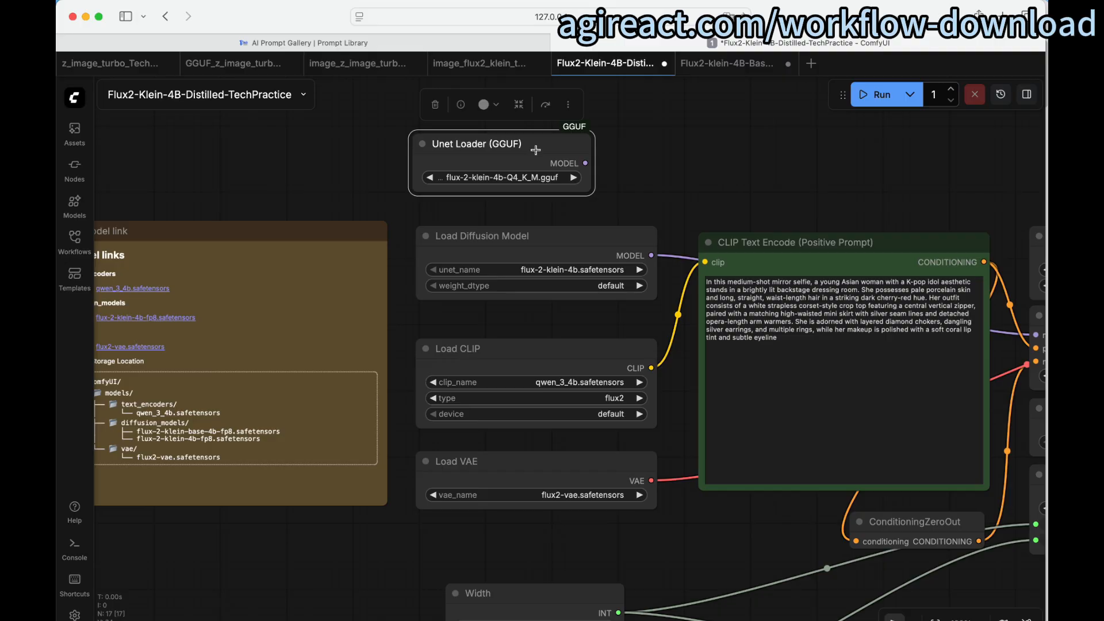
mouse_move(577, 202)
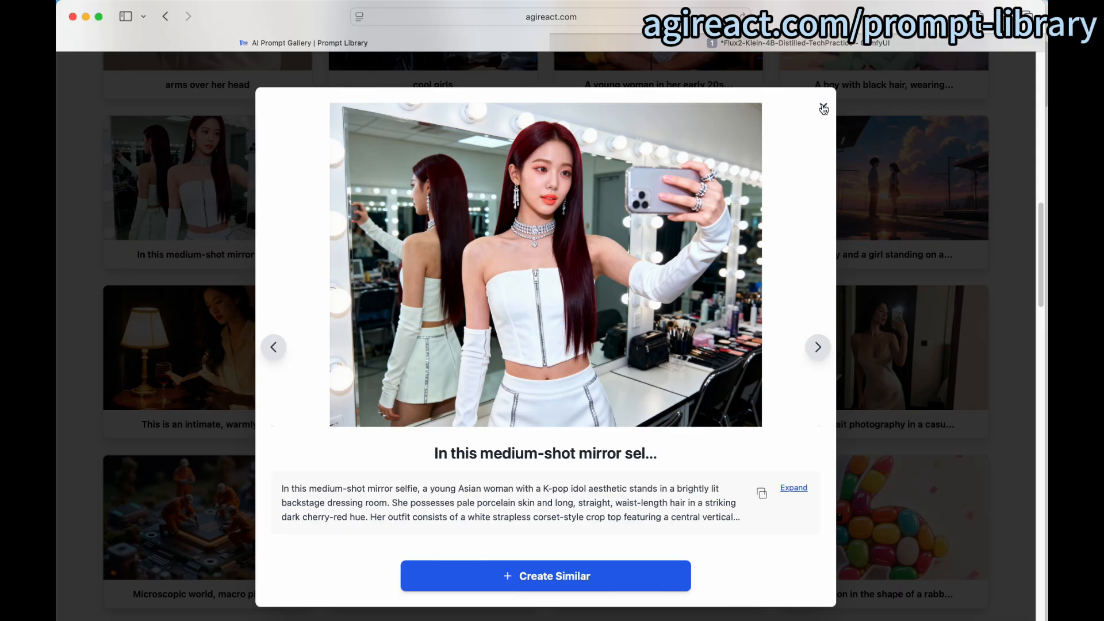
Close the mirror-selfie prompt preview and browse the Text to Image gallery.
click(823, 108)
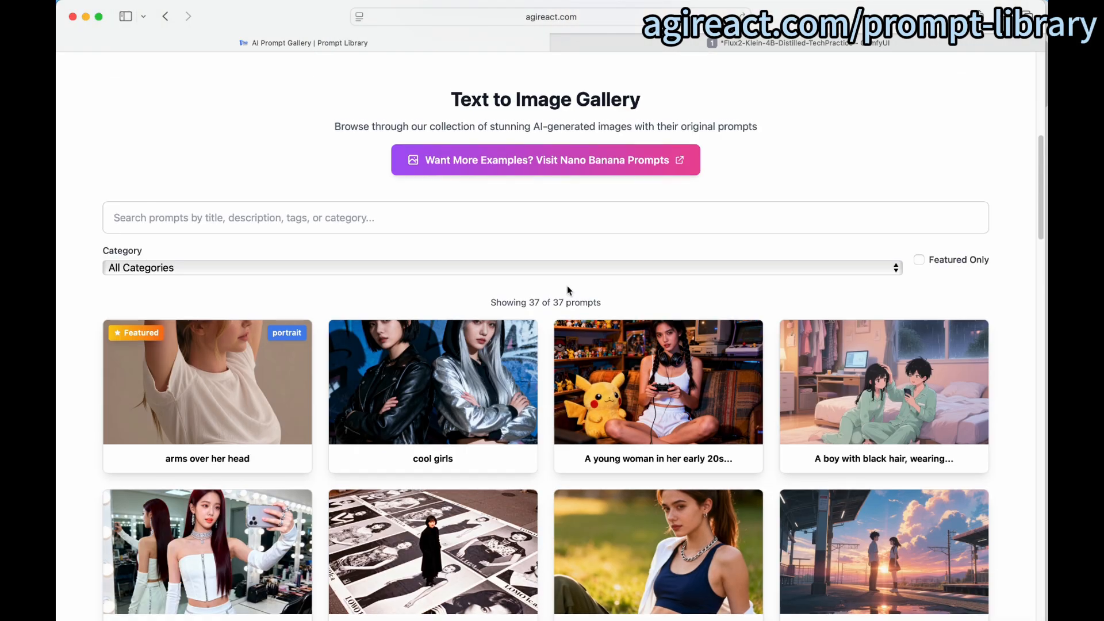
scroll(down, 3)
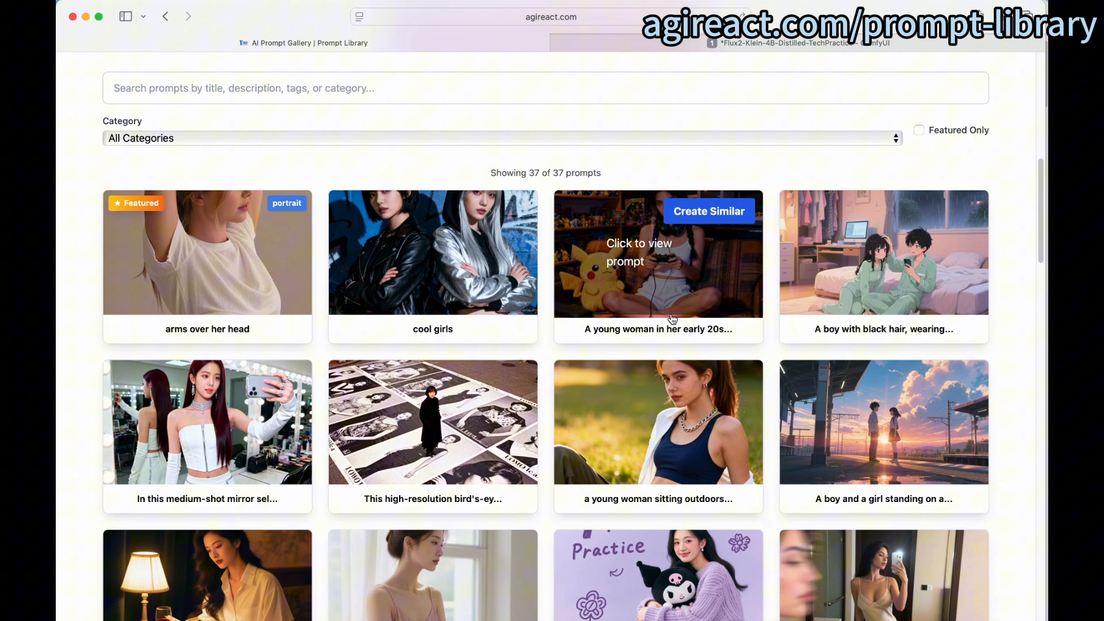
mouse_move(879, 396)
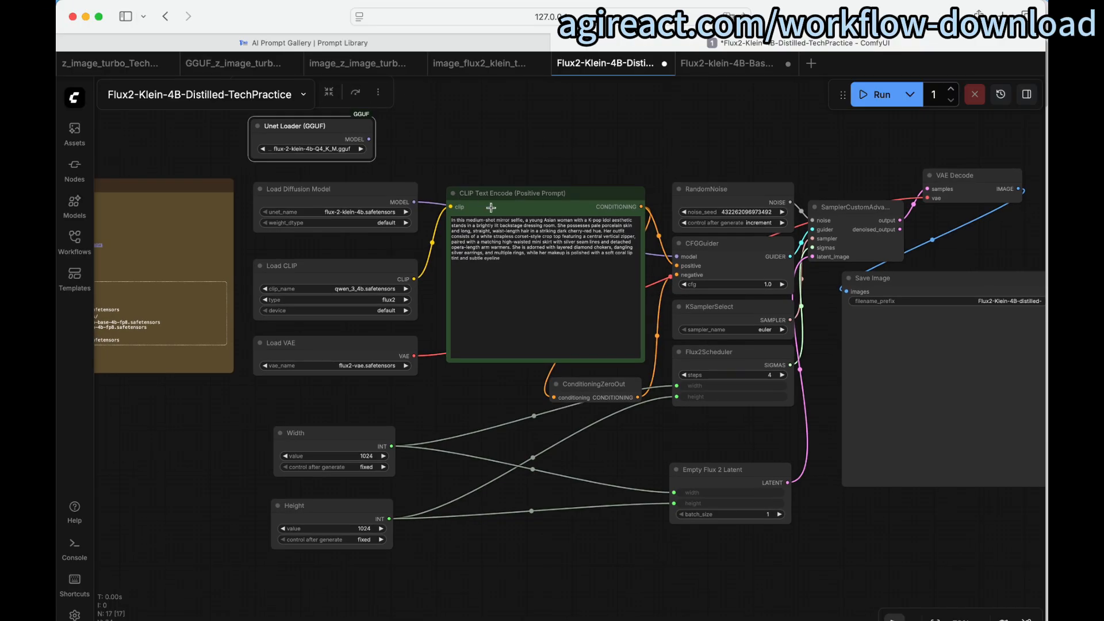
mouse_move(617, 253)
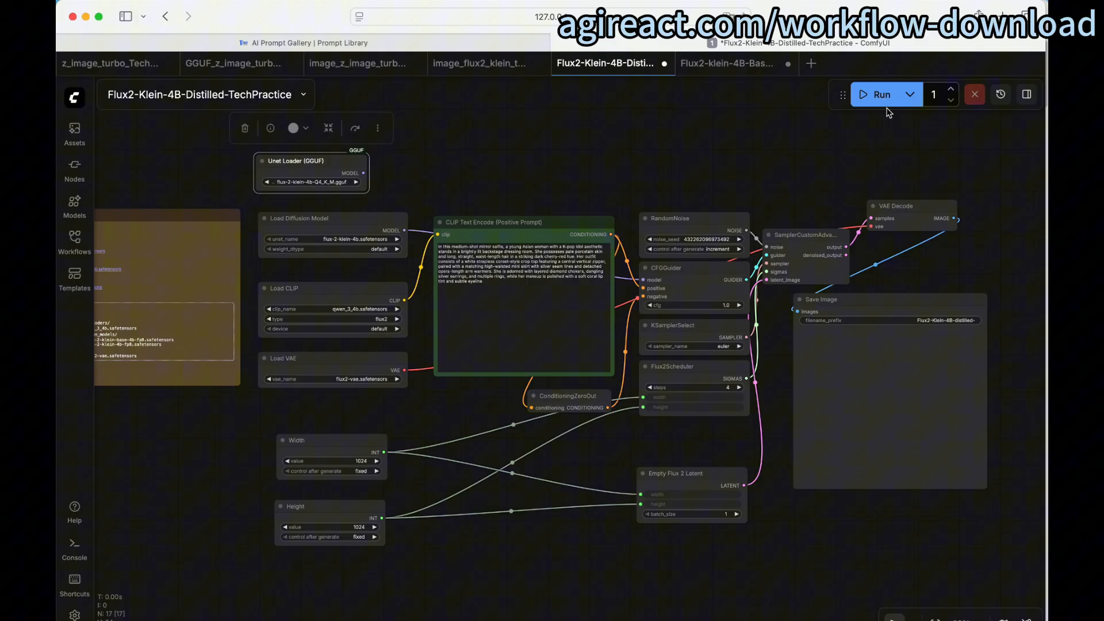
Run the distilled Klein 4B workflow on the mirror-selfie prompt, then return to the gallery.
click(881, 94)
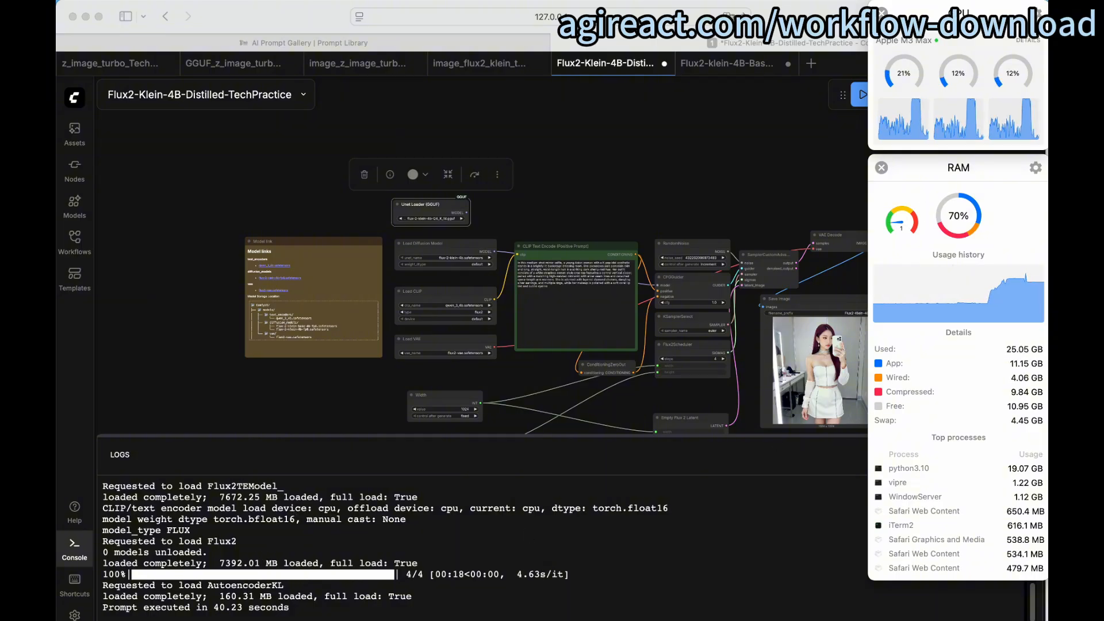
click(881, 168)
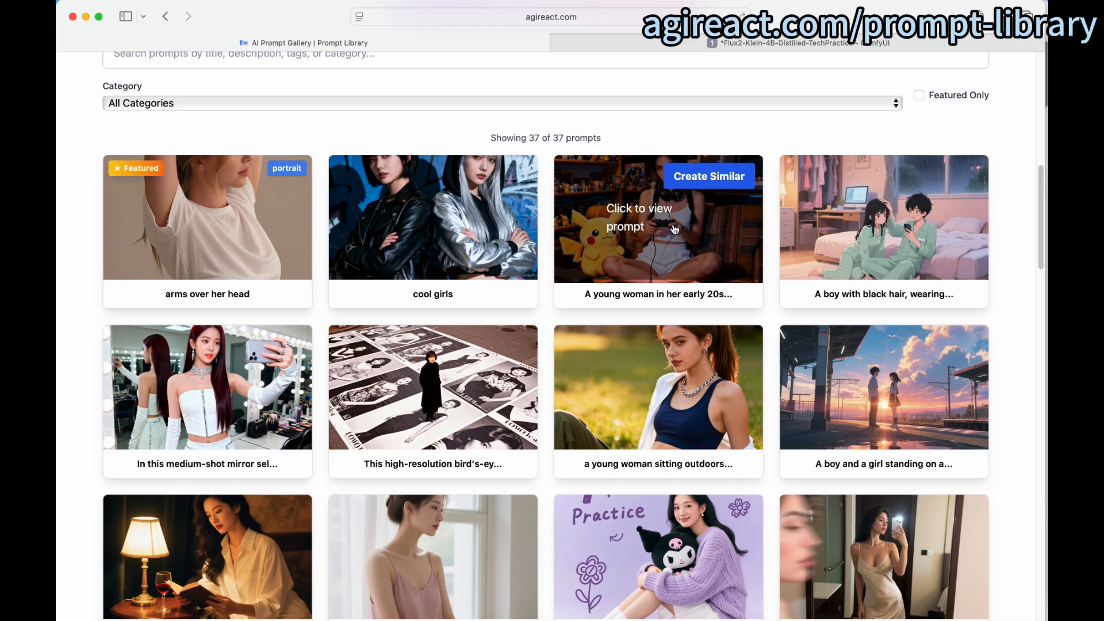
Copy the 'A young woman in her early 20s...' Pikachu prompt from its card.
click(639, 228)
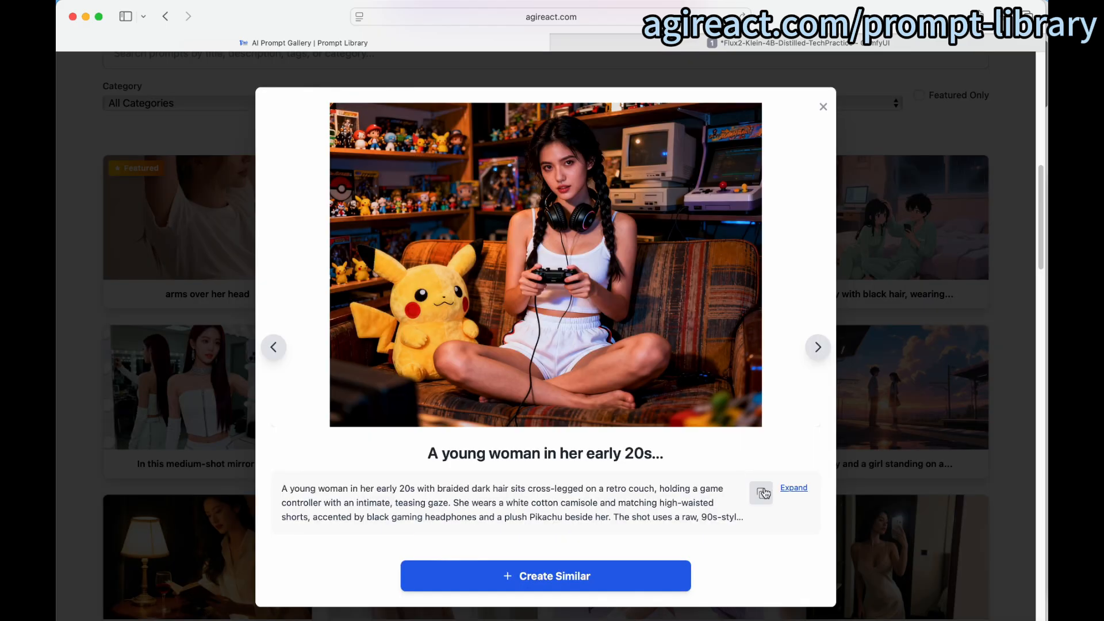
click(761, 492)
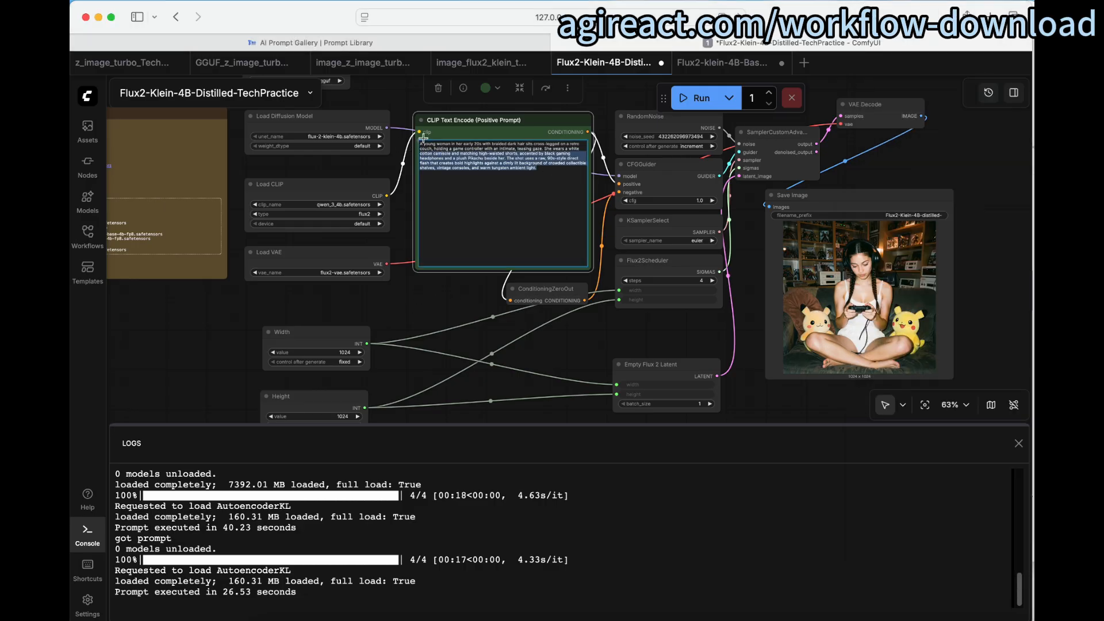
mouse_move(724, 71)
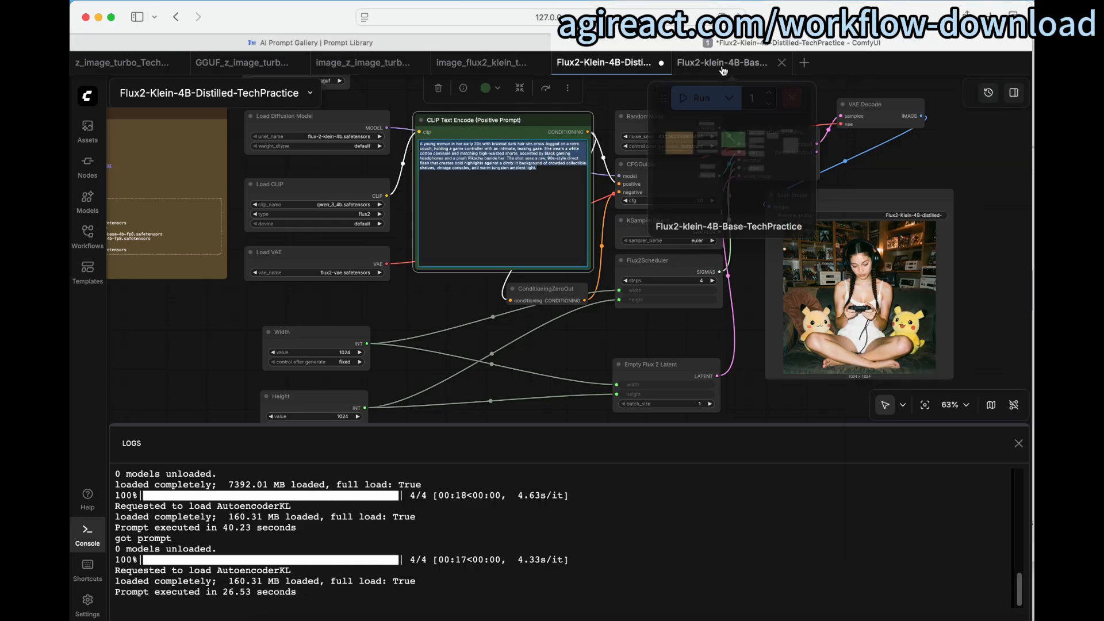
Switch to the Flux2-klein-4B-Base-TechPractice workflow with 512×512 size.
click(727, 62)
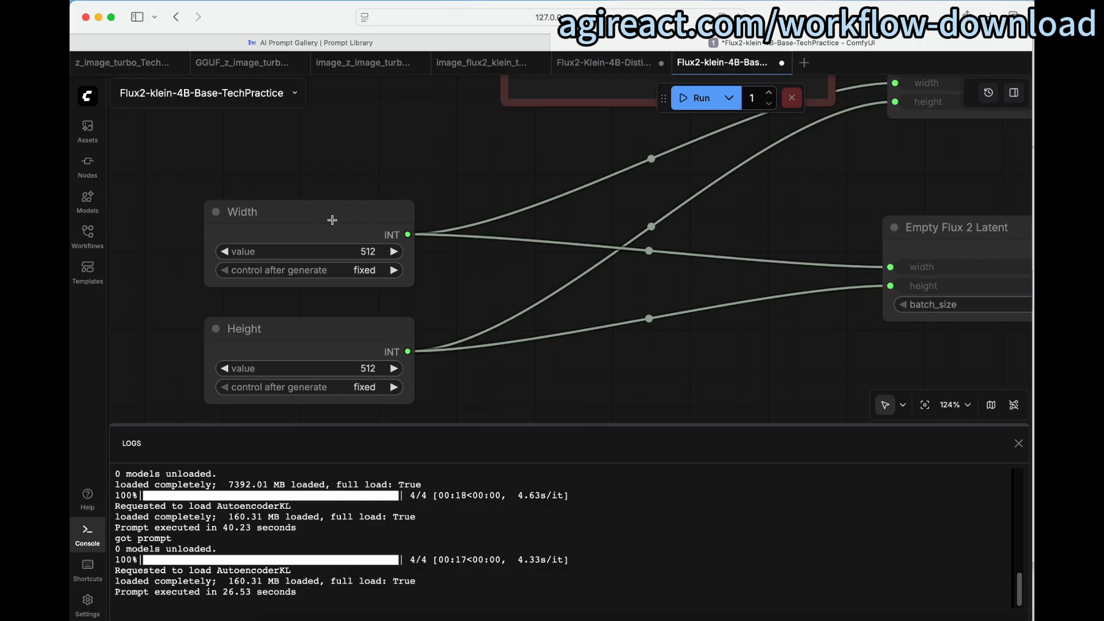
mouse_move(464, 273)
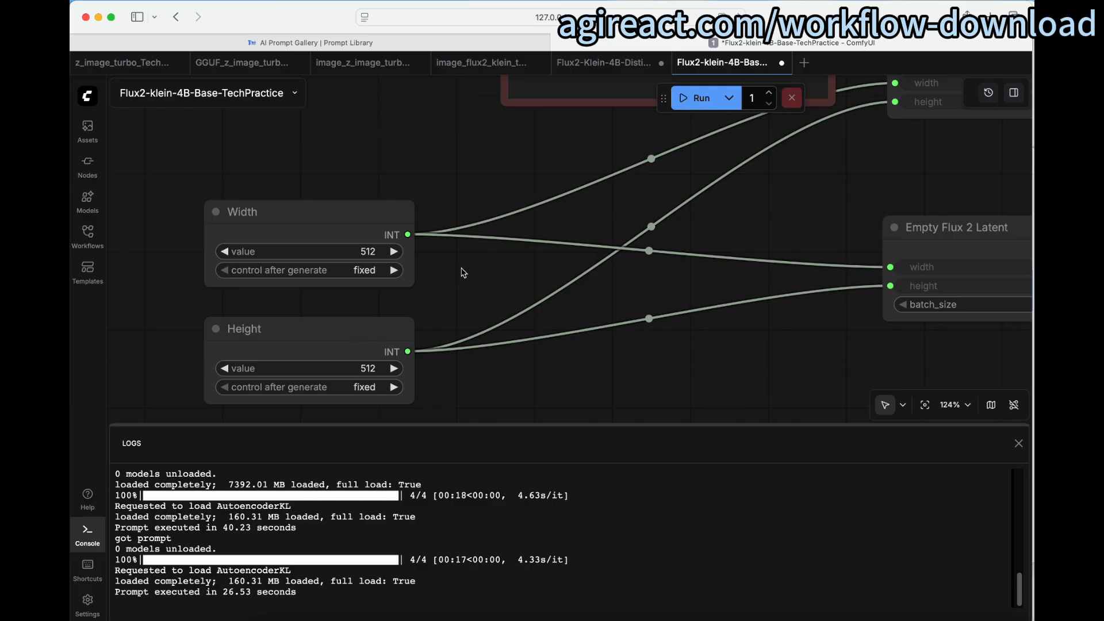
mouse_move(456, 270)
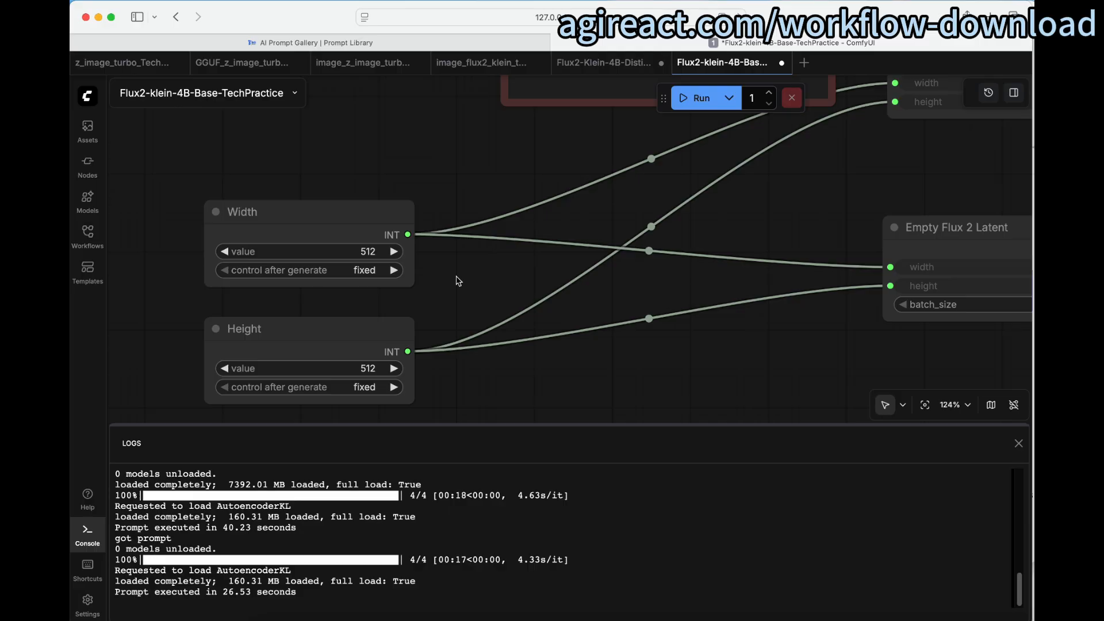
mouse_move(460, 320)
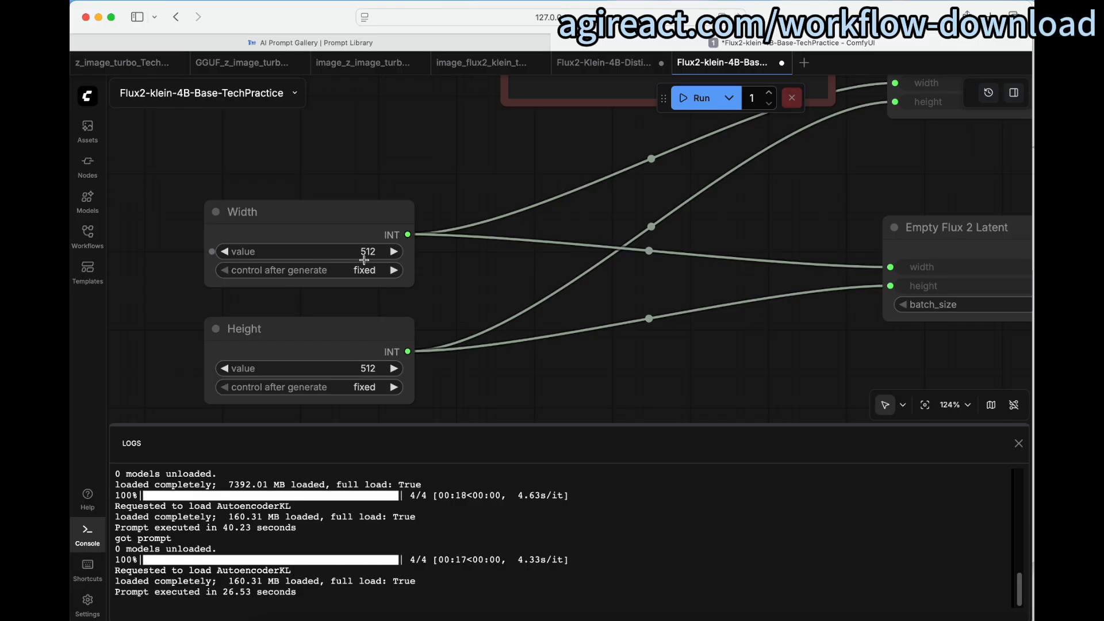
mouse_move(377, 330)
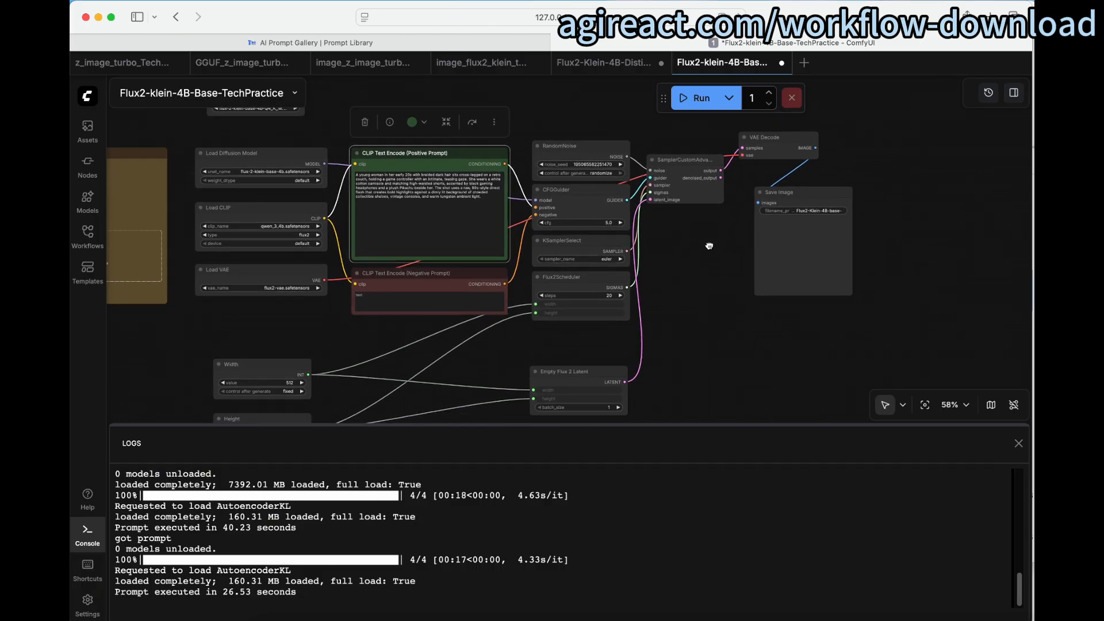
mouse_move(699, 98)
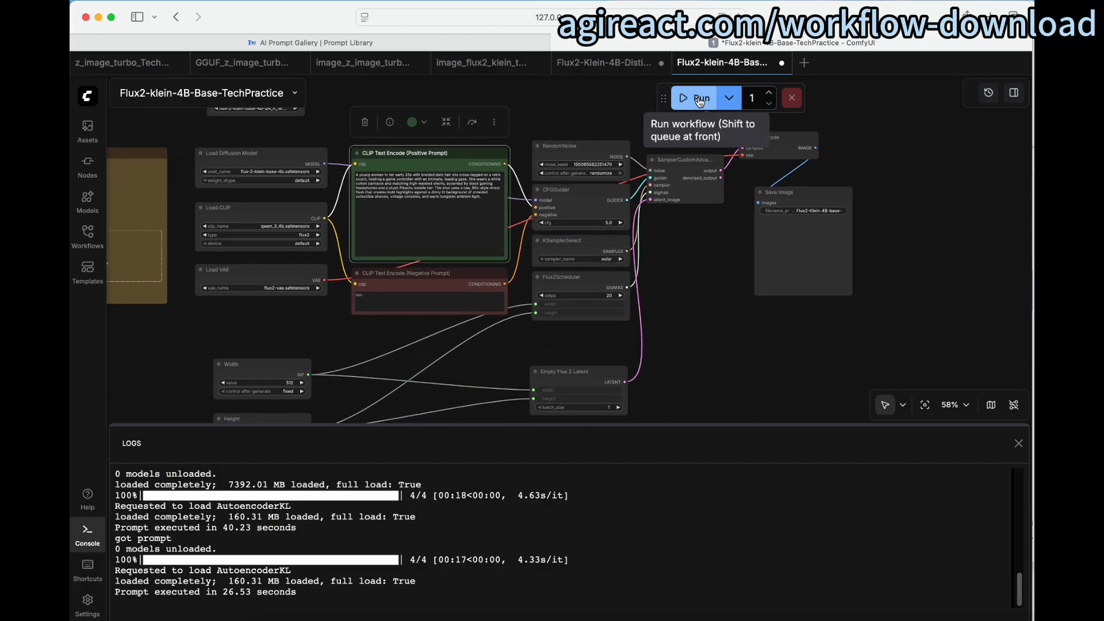
Run the base Klein 4B workflow to generate the gamer-girl-with-Pikachu image.
click(697, 98)
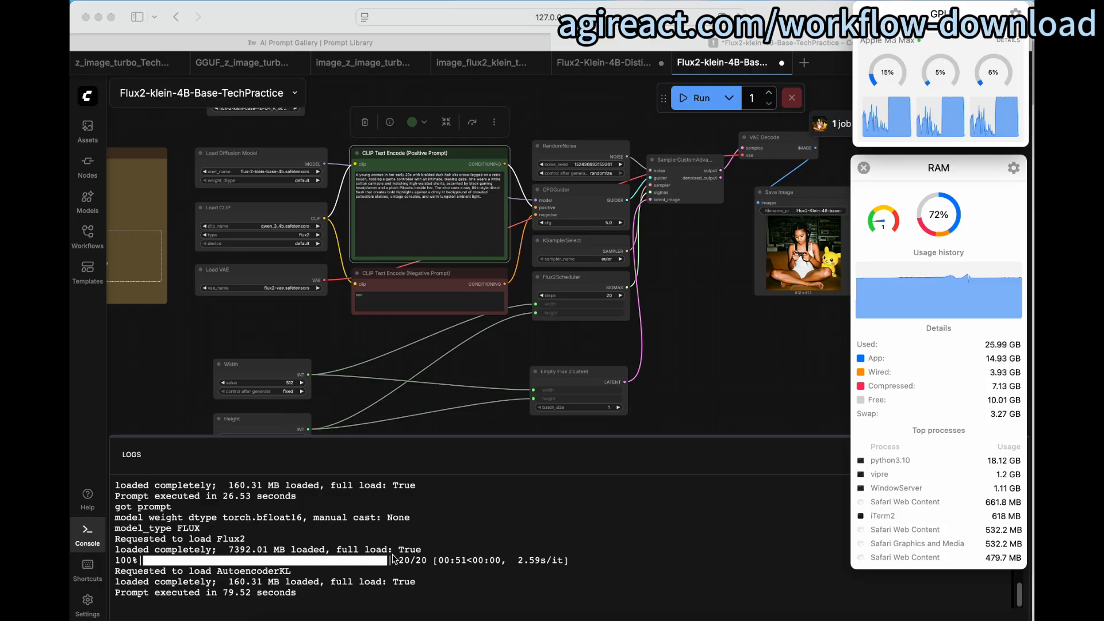
mouse_move(442, 588)
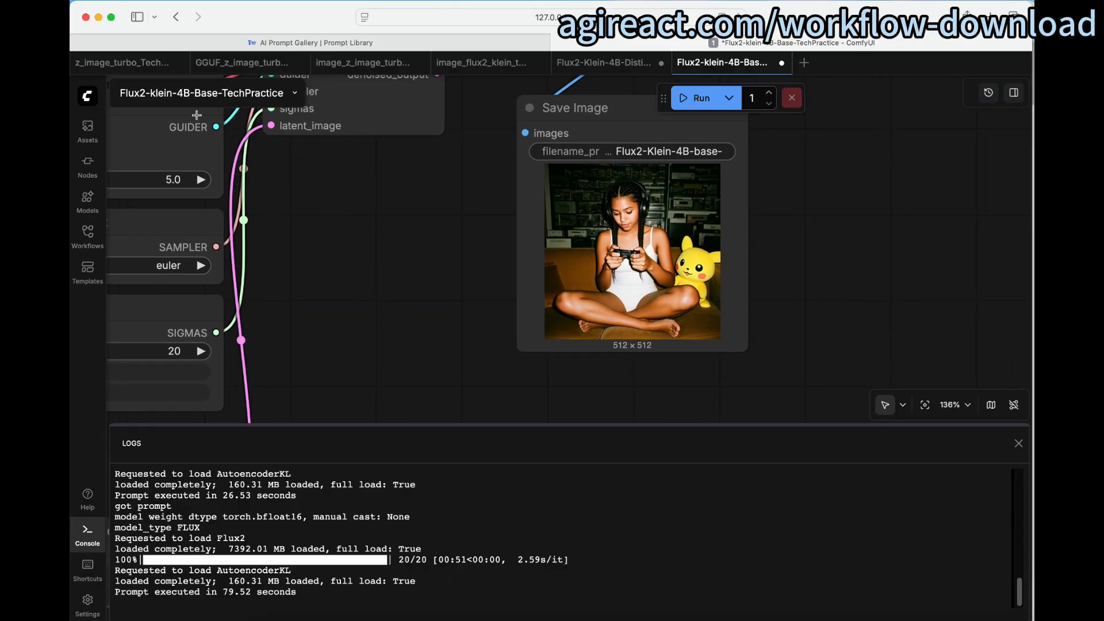
Enlarge the Logs panel showing run times of 40.23, 26.53 and 79.52 seconds.
click(87, 131)
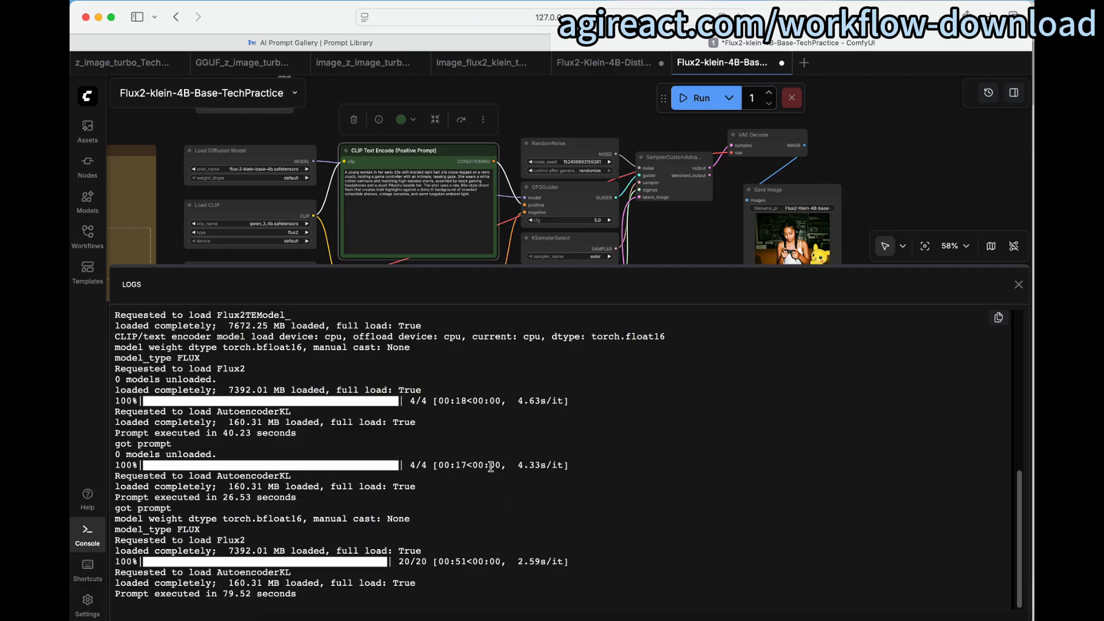
mouse_move(484, 487)
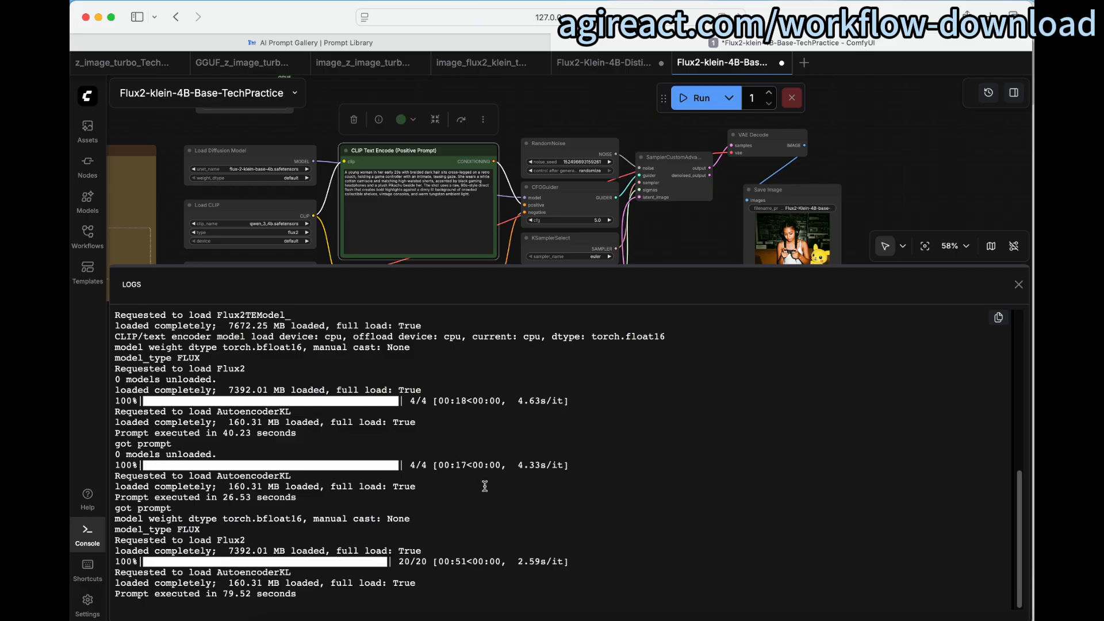